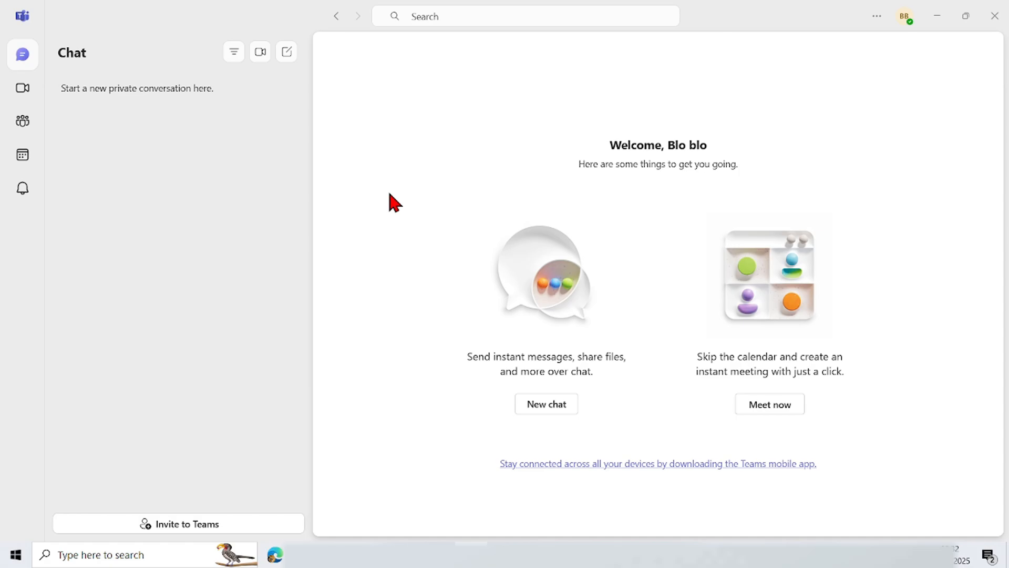
mouse_move(392, 198)
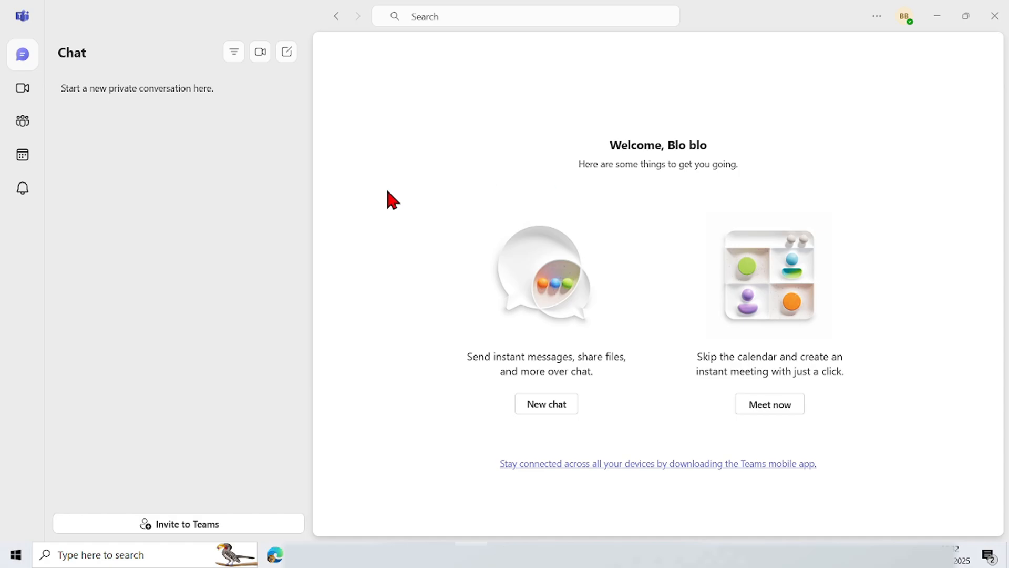
mouse_move(562, 204)
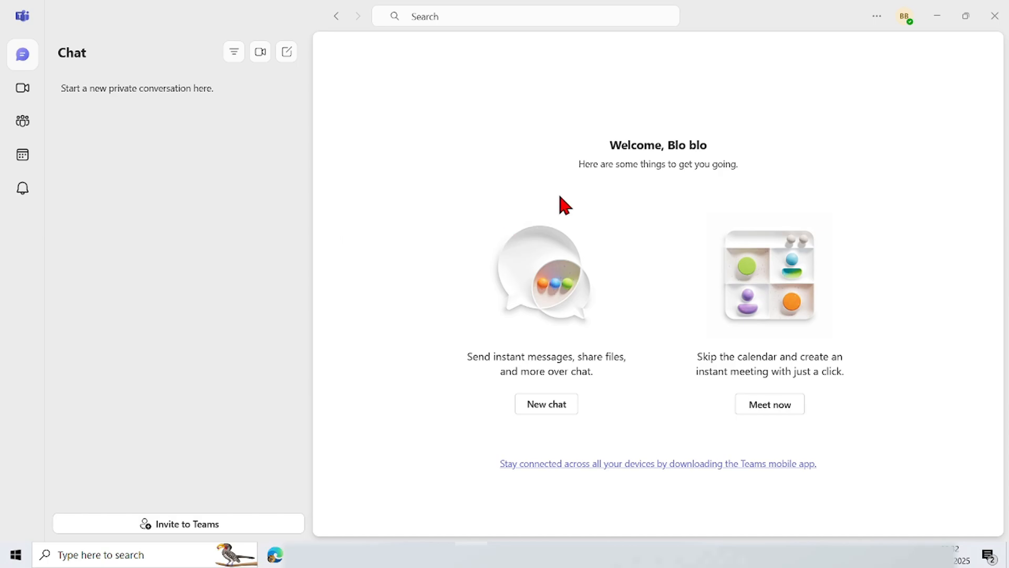
mouse_move(345, 343)
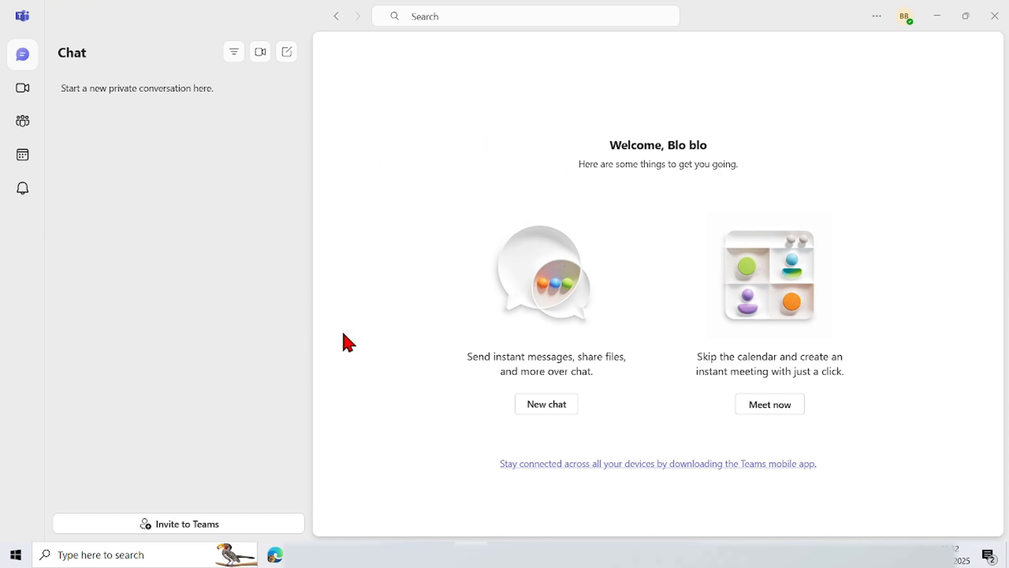
mouse_move(334, 286)
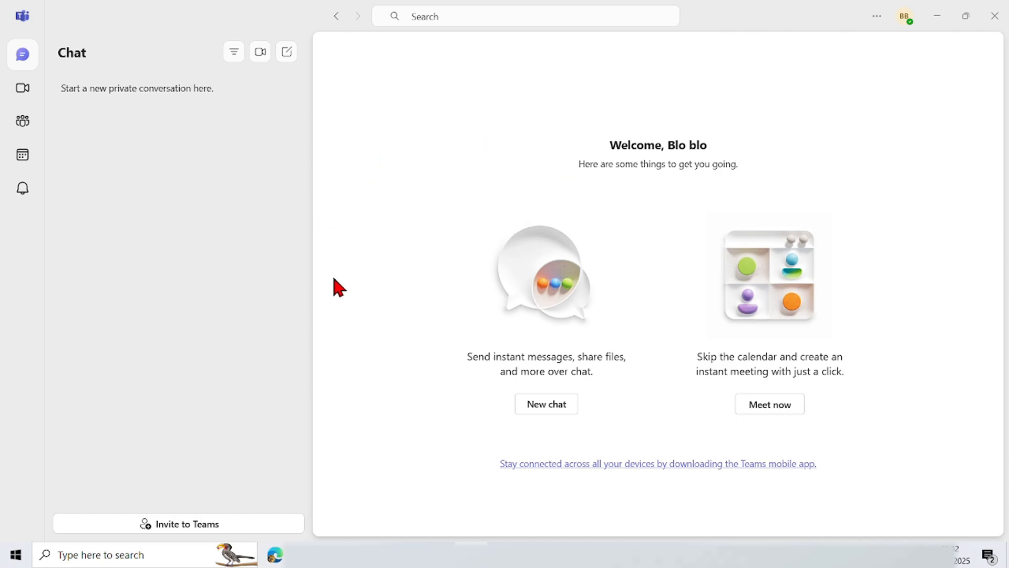
mouse_move(23, 55)
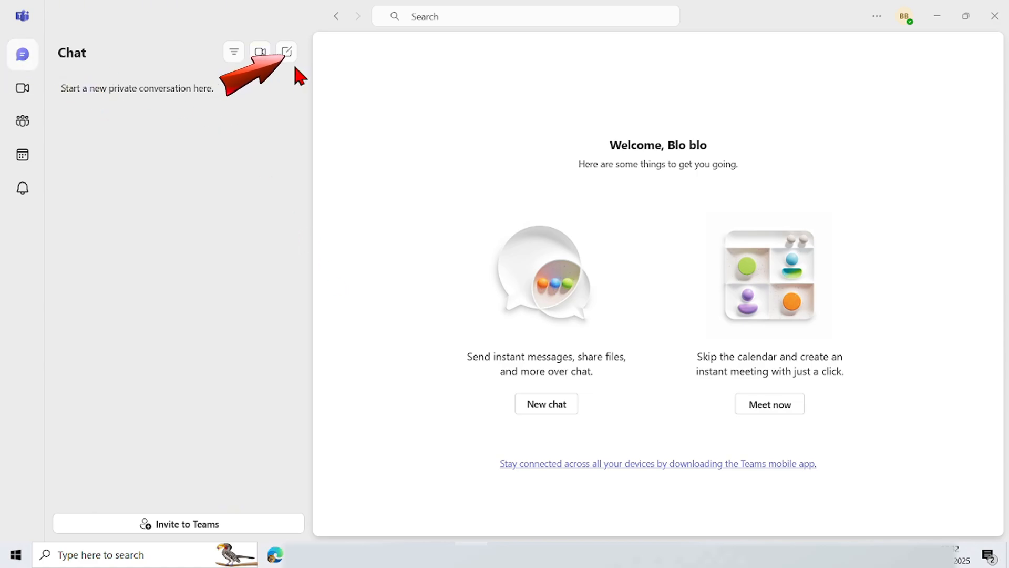
Step: Start a new chat addressed to the suggested outlook.com contact
click(288, 52)
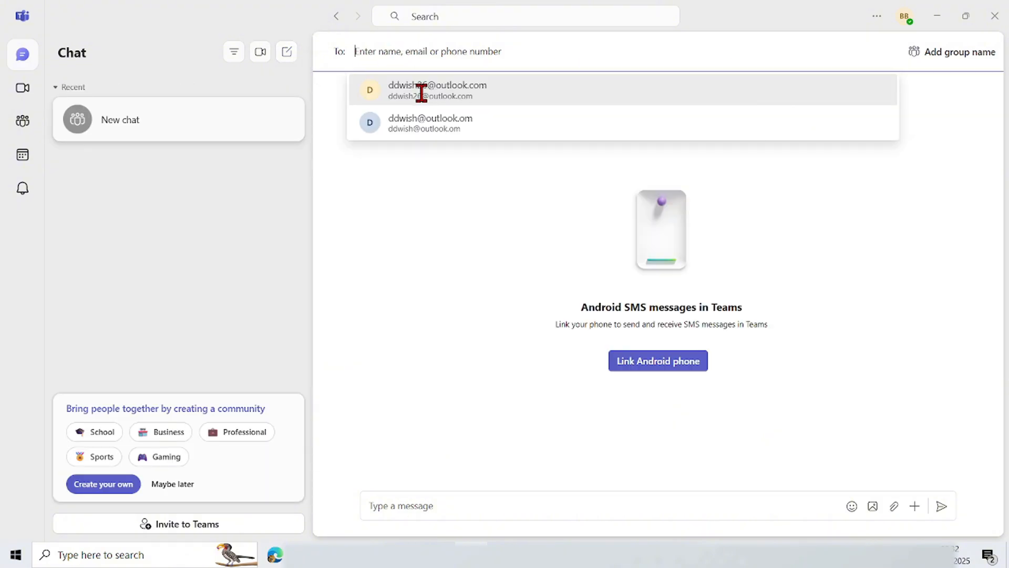
click(437, 89)
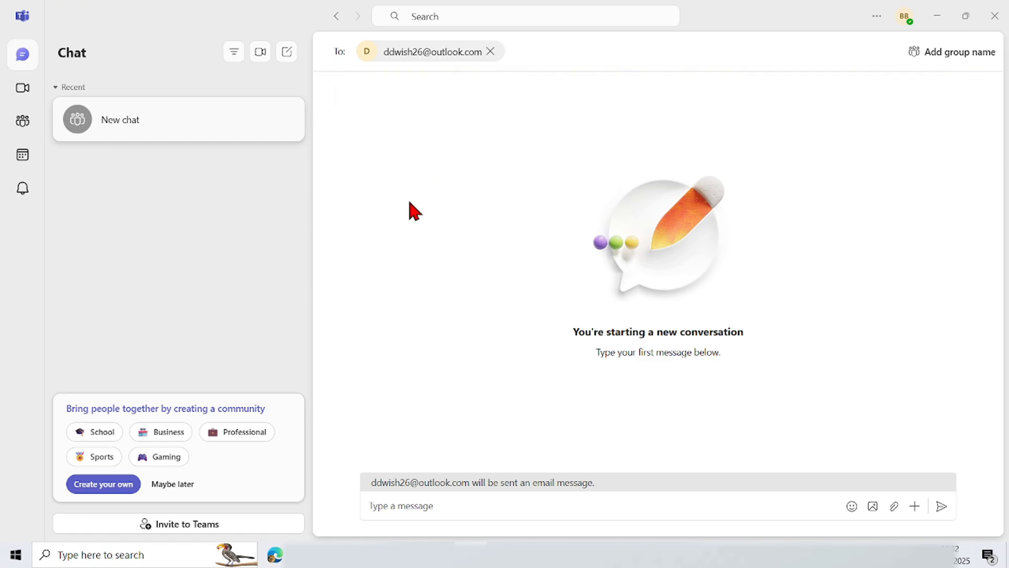
mouse_move(823, 440)
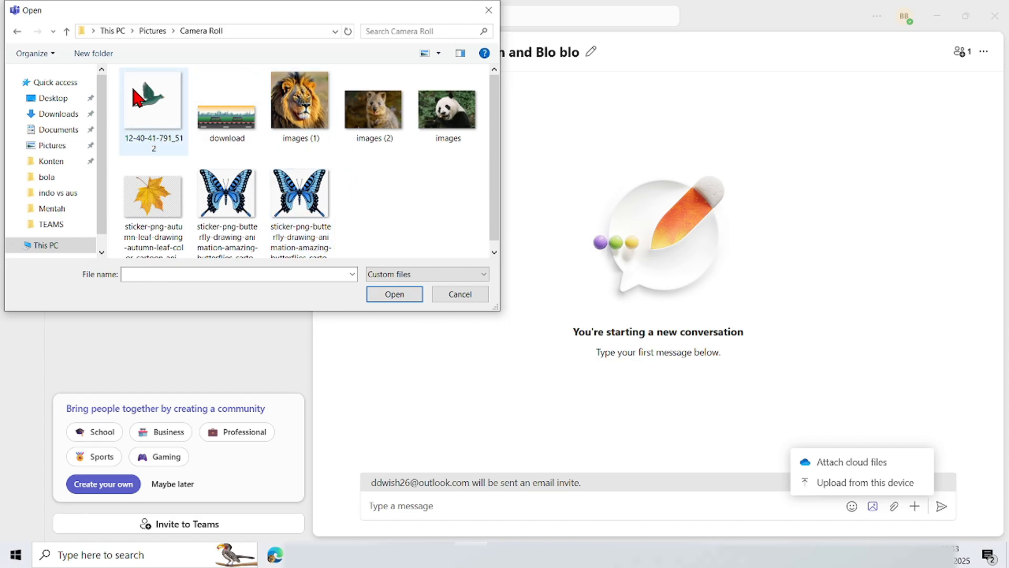
Step: Attach download.jpg from Pictures > Camera Roll to the draft message
click(227, 111)
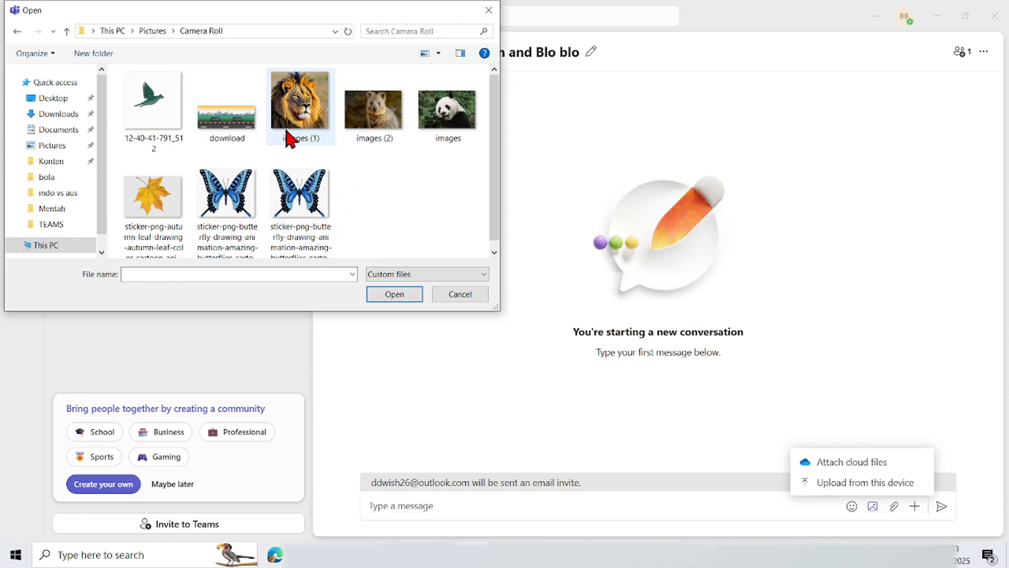
click(394, 294)
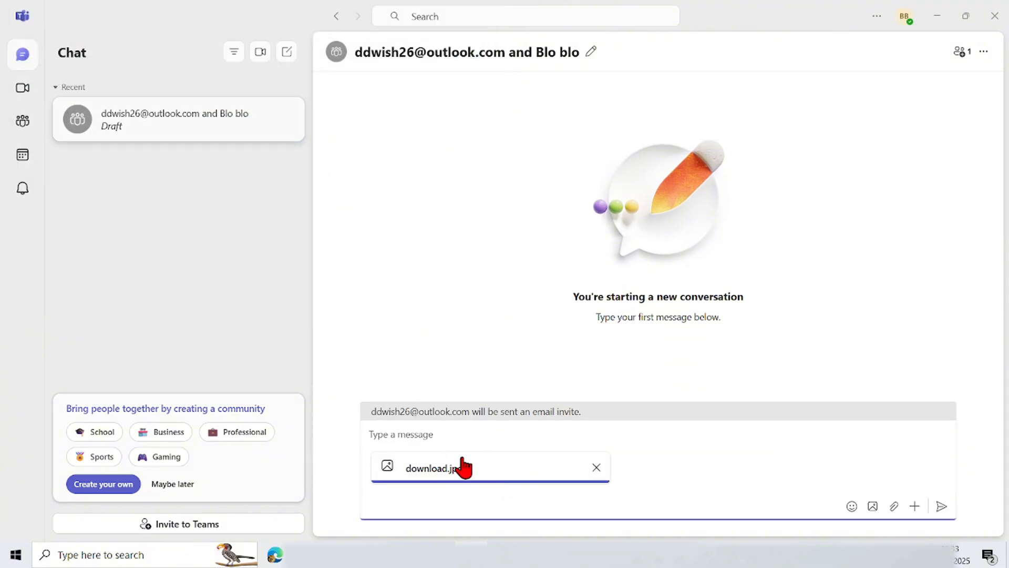
mouse_move(942, 507)
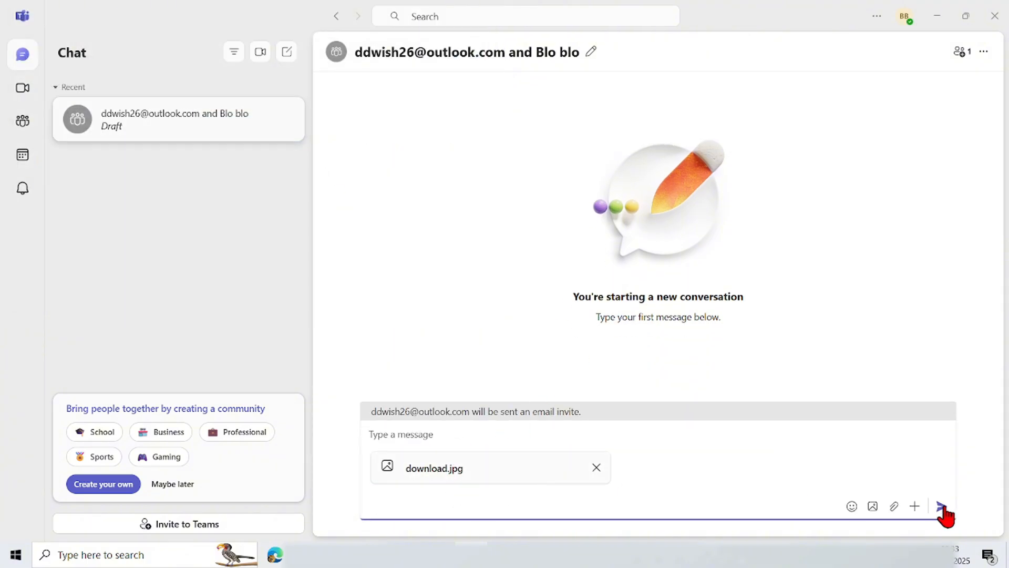
mouse_move(941, 507)
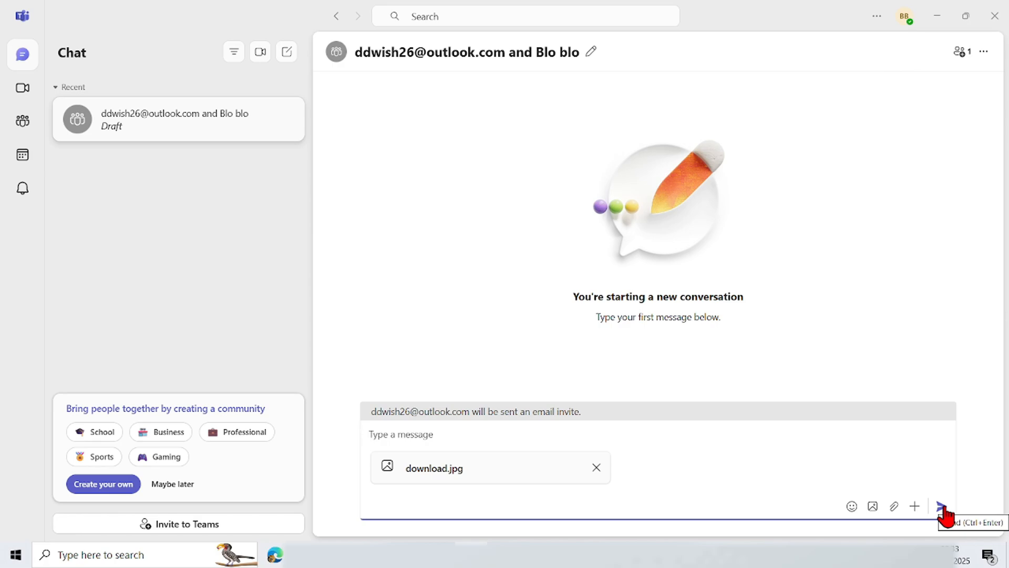